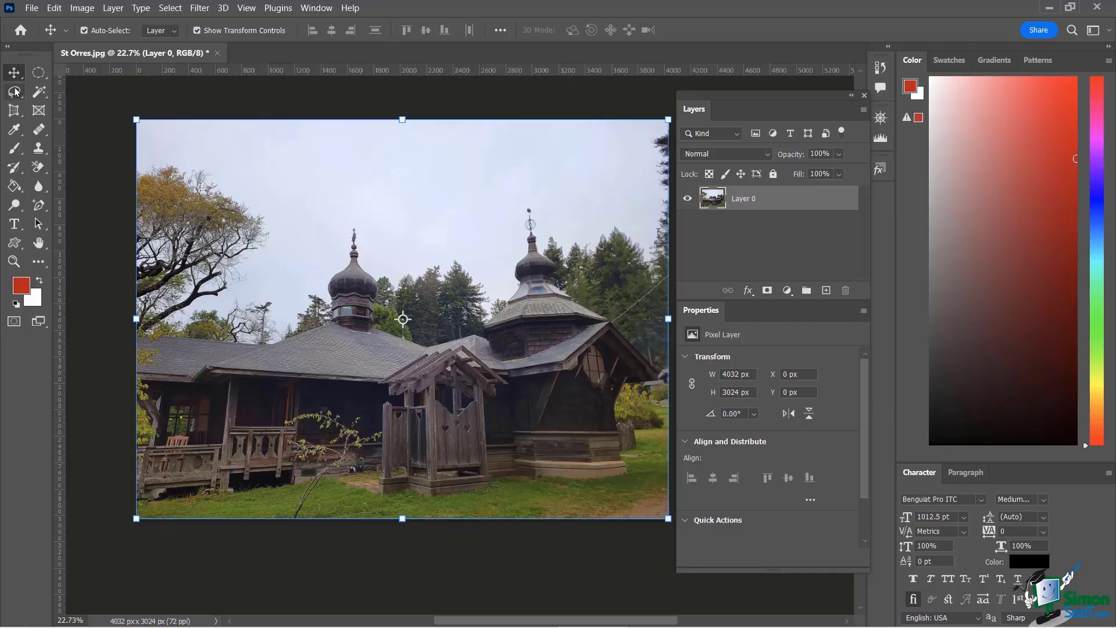
# - Reveal the lasso tool group in the toolbar to pick a selection tool
pyautogui.click(14, 90)
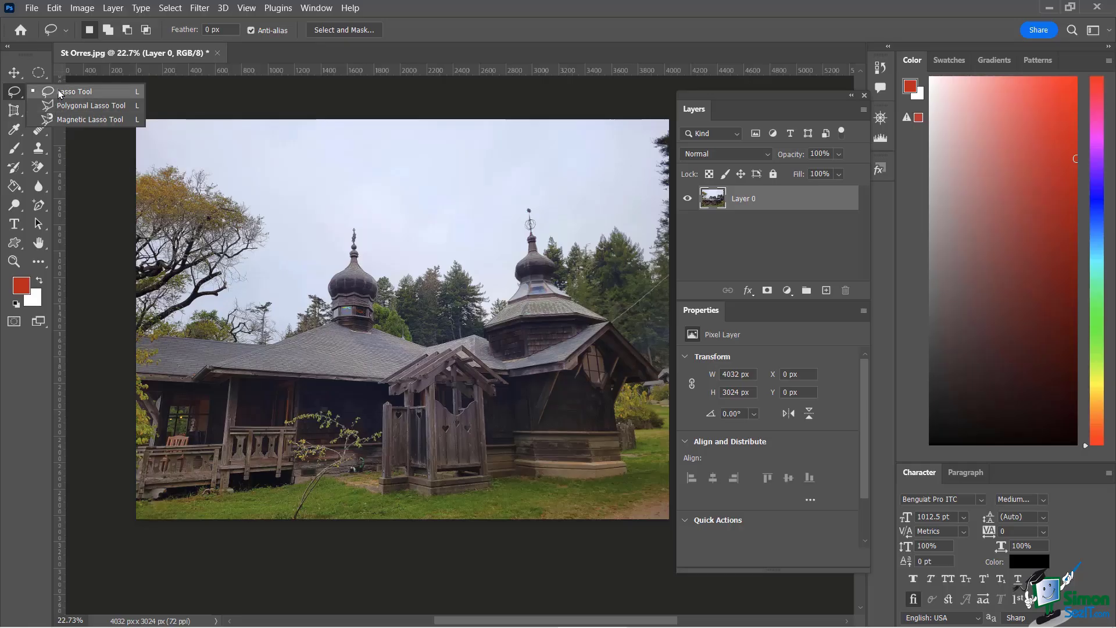
pyautogui.moveTo(93, 94)
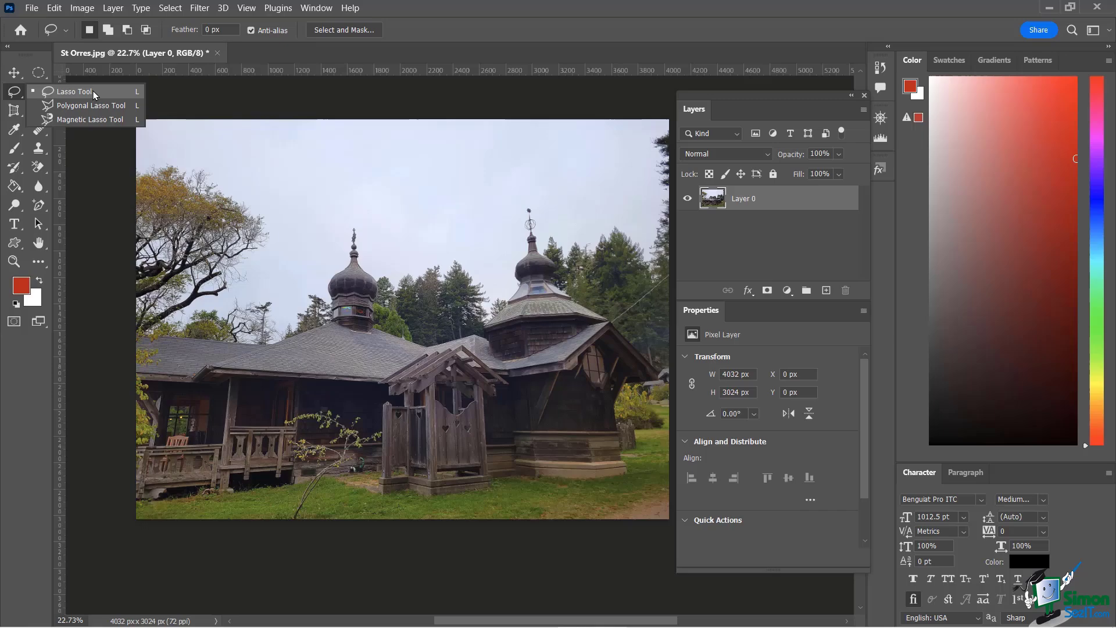
pyautogui.moveTo(91, 106)
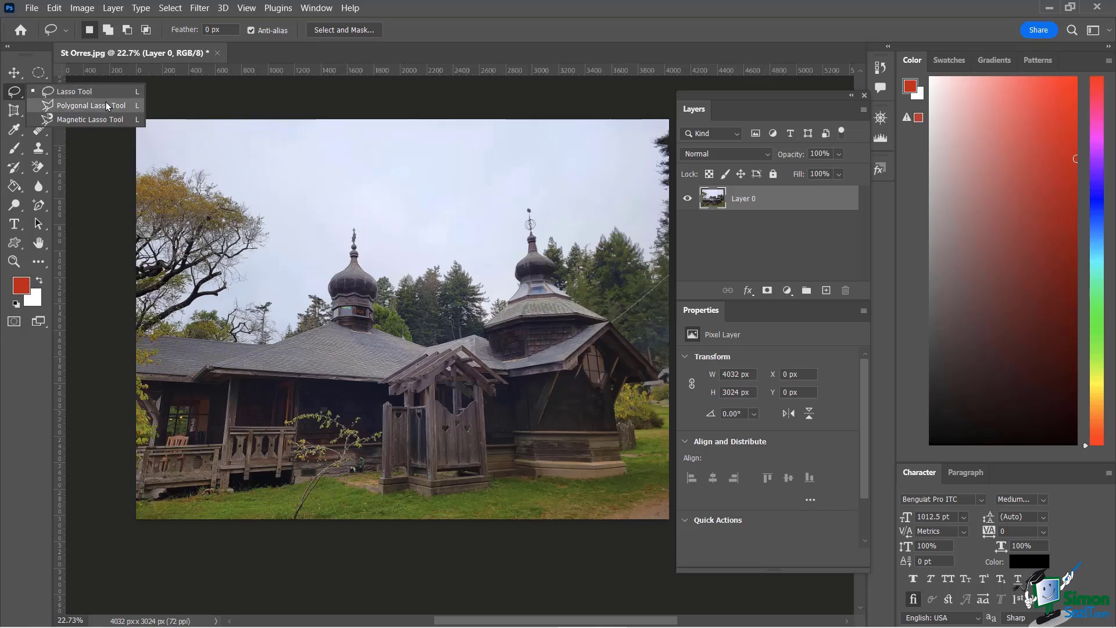
pyautogui.moveTo(405, 31)
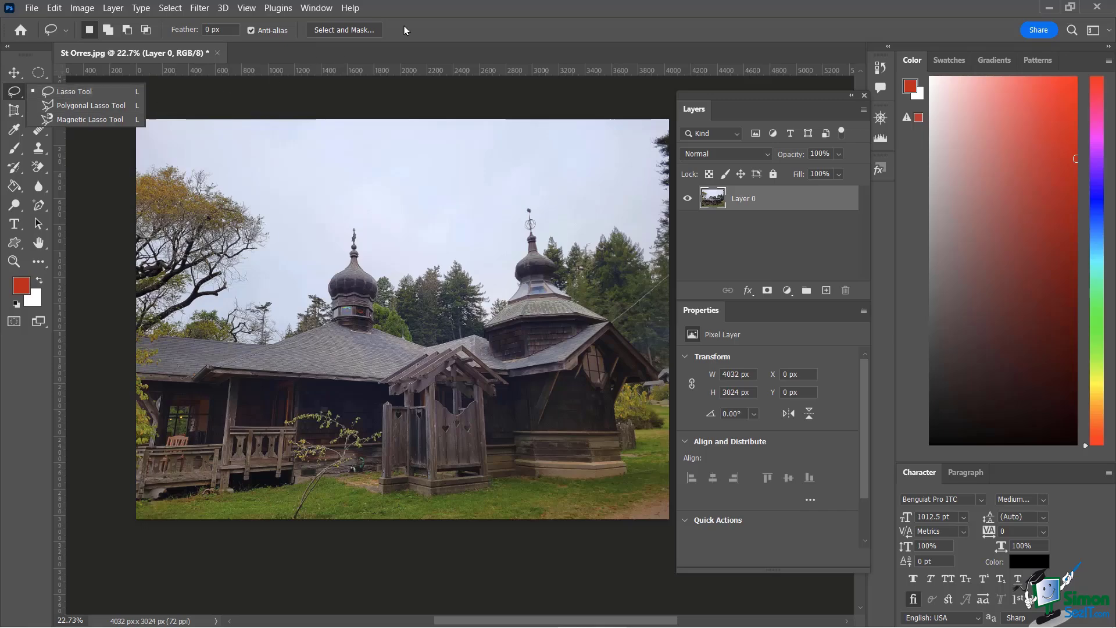
pyautogui.moveTo(75, 91)
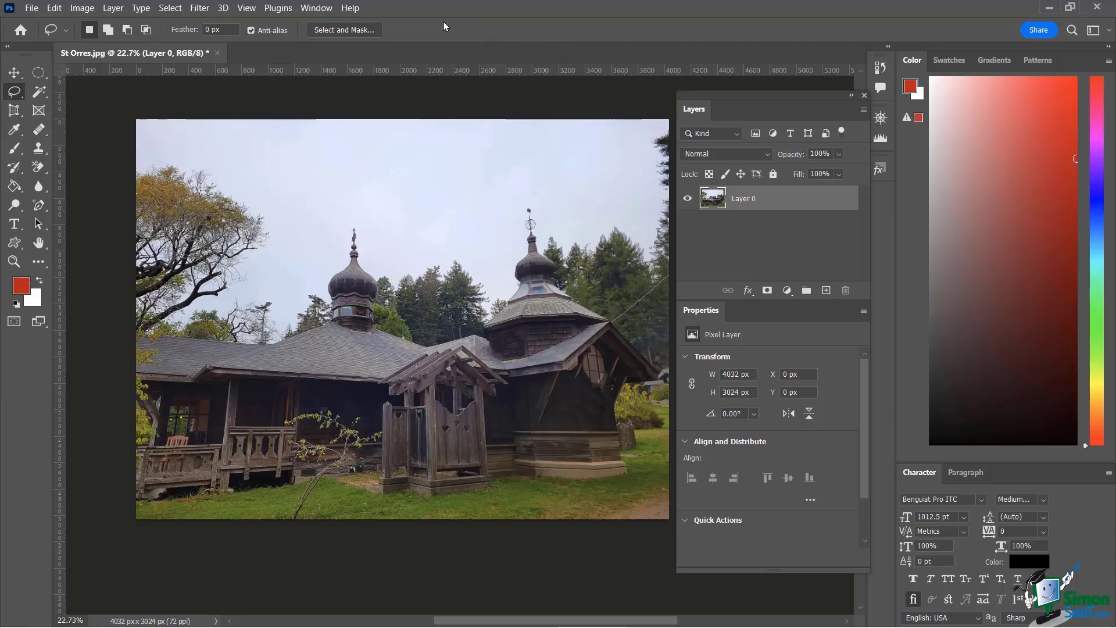
pyautogui.moveTo(455, 249)
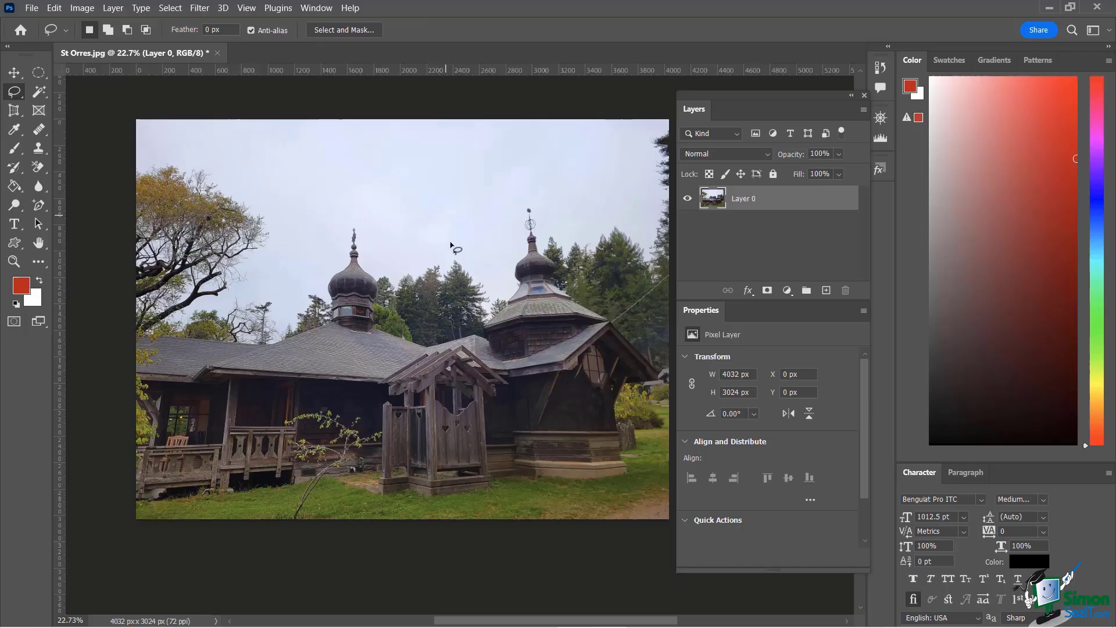
pyautogui.moveTo(359, 230)
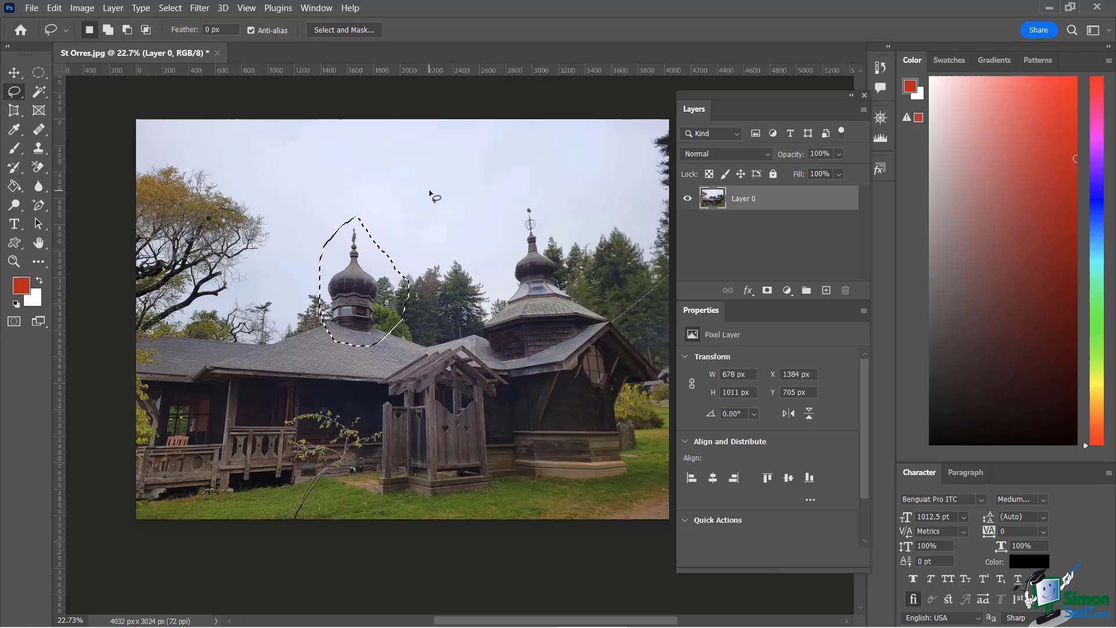
pyautogui.moveTo(519, 198)
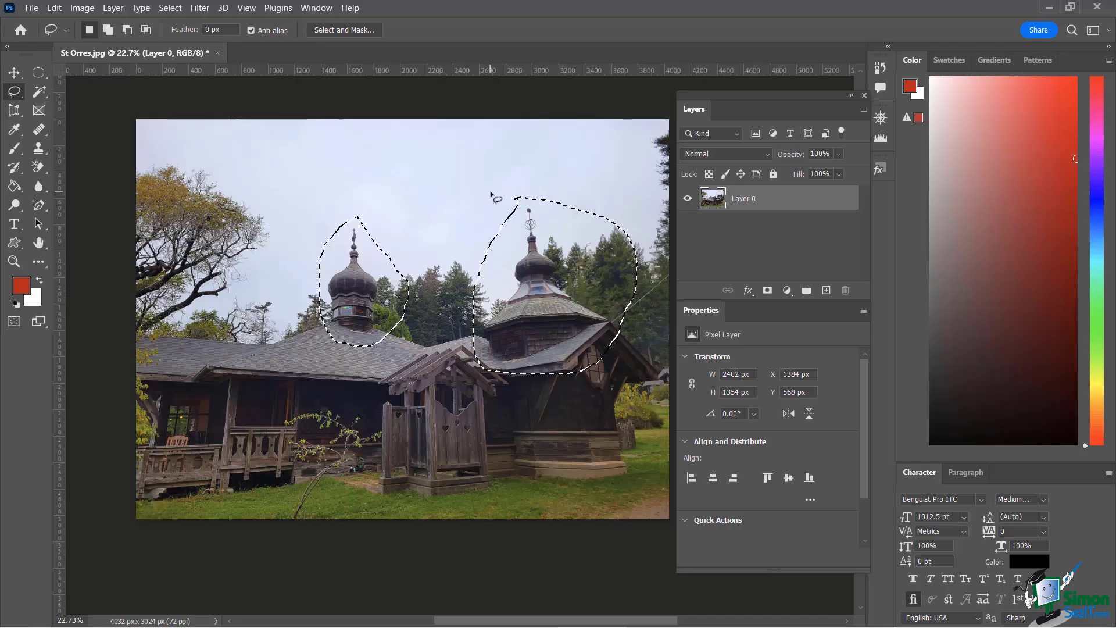
# - Adjust the freehand dome selections and bring up their context actions
pyautogui.press('alt')
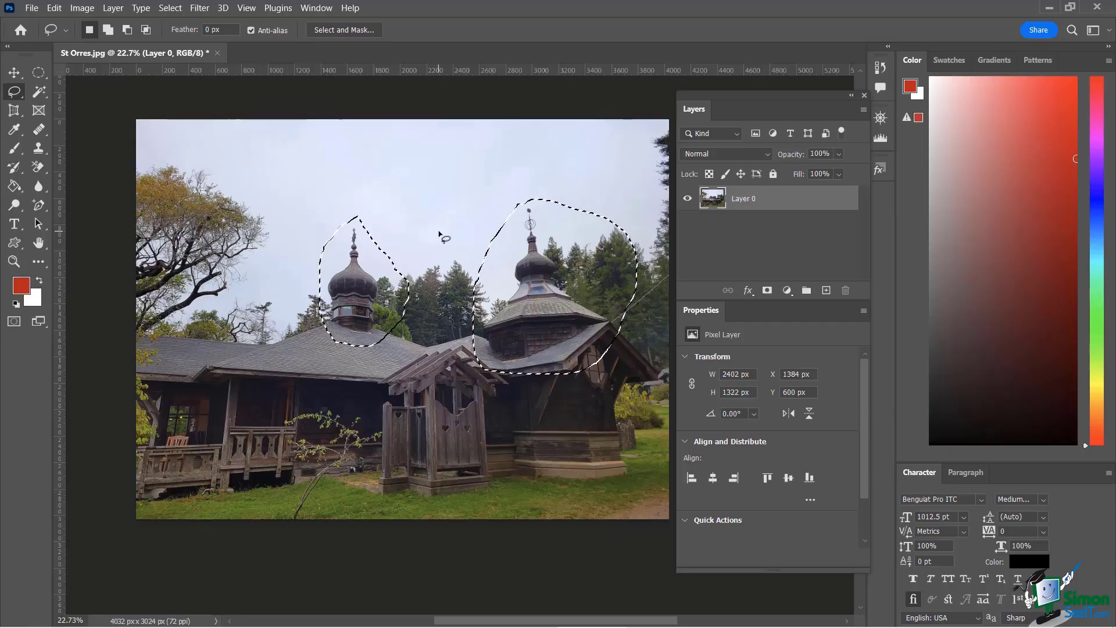
pyautogui.rightClick(363, 271)
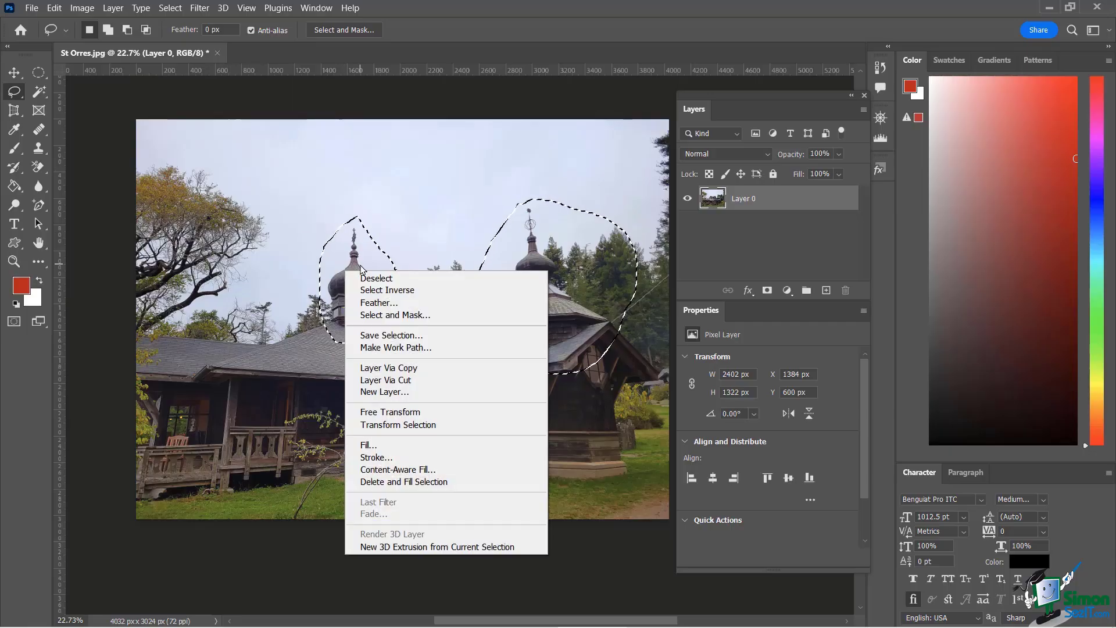
# - Clear the dome selections and make the Polygonal Lasso the active tool
pyautogui.click(376, 278)
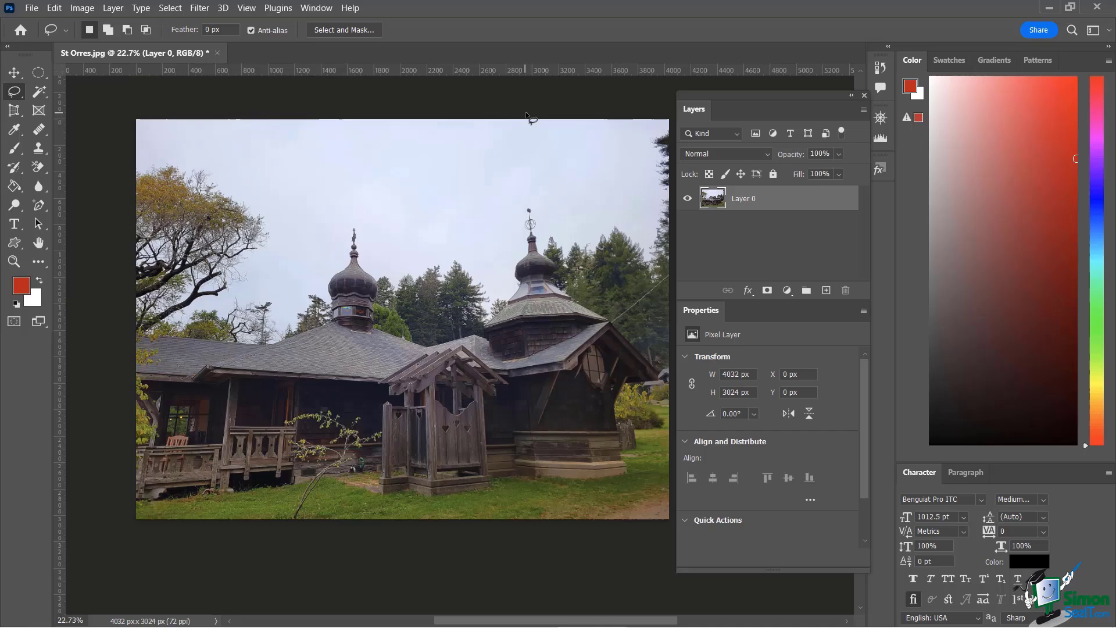
pyautogui.moveTo(196, 134)
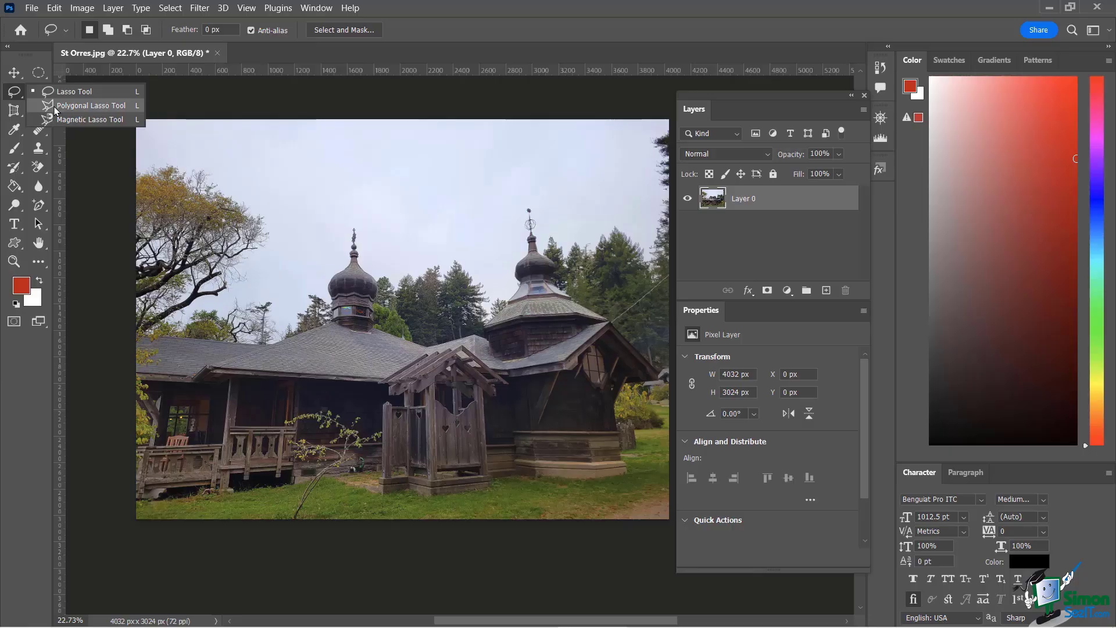
pyautogui.click(91, 106)
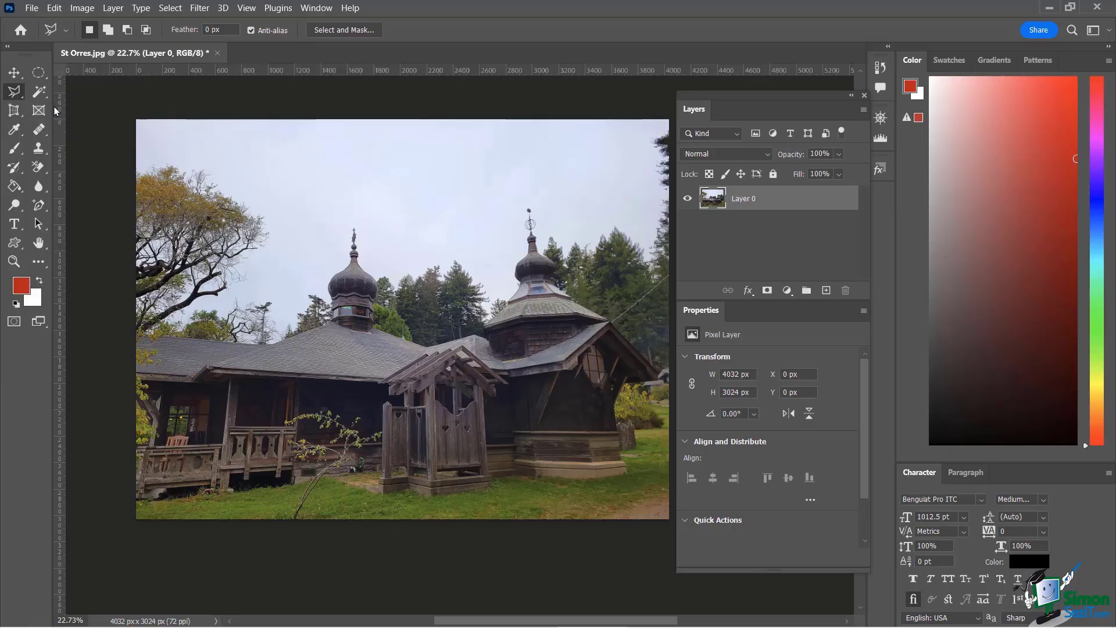
pyautogui.moveTo(389, 188)
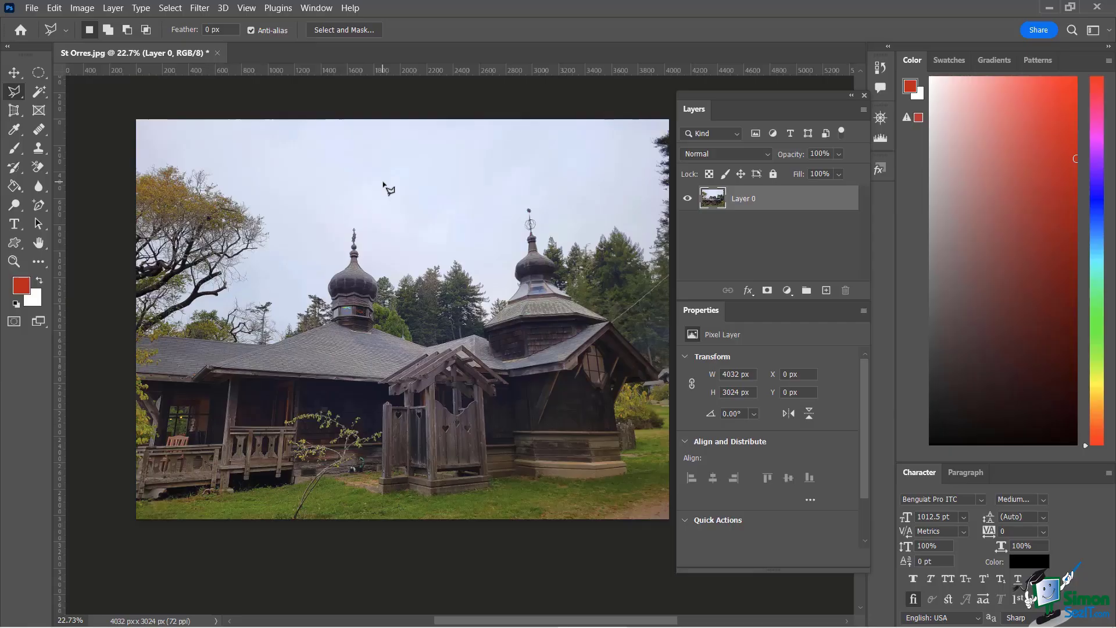
pyautogui.moveTo(141, 356)
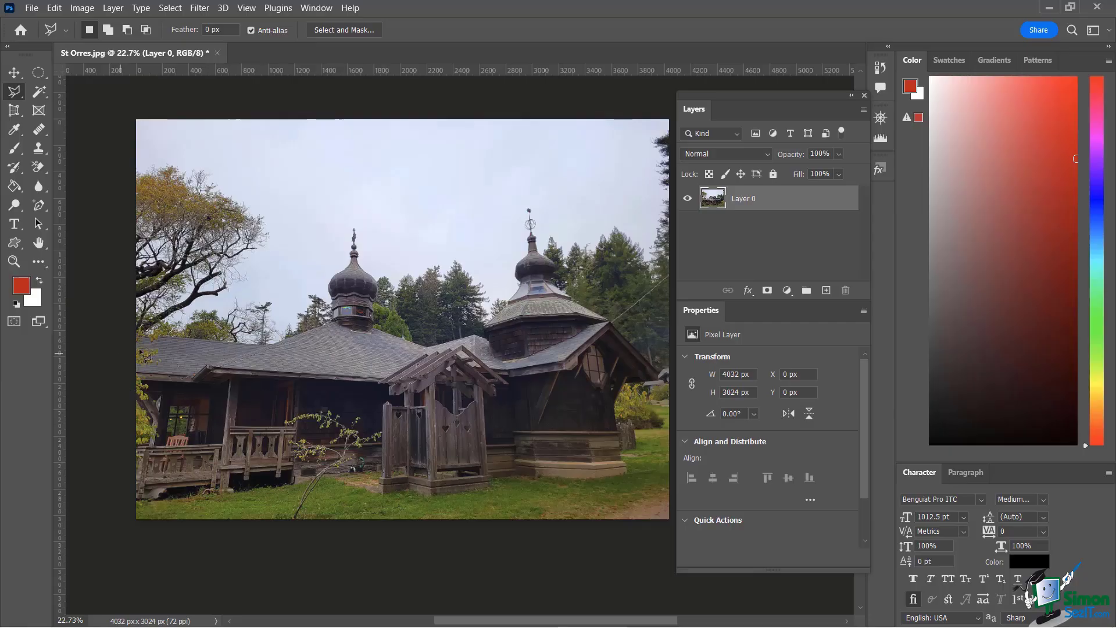
pyautogui.moveTo(365, 230)
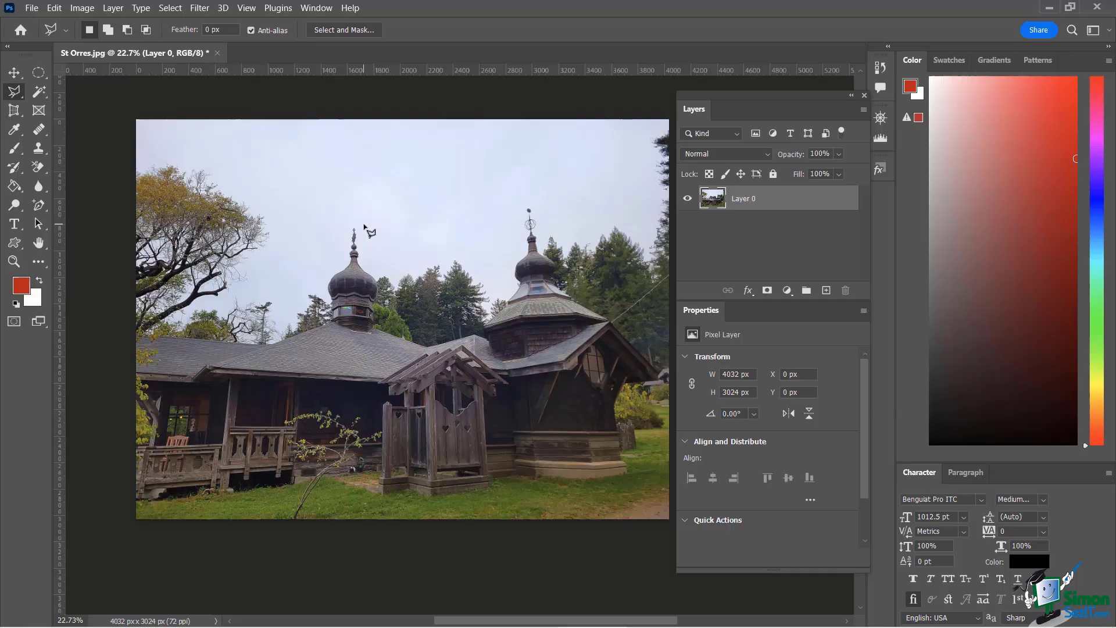
pyautogui.moveTo(499, 212)
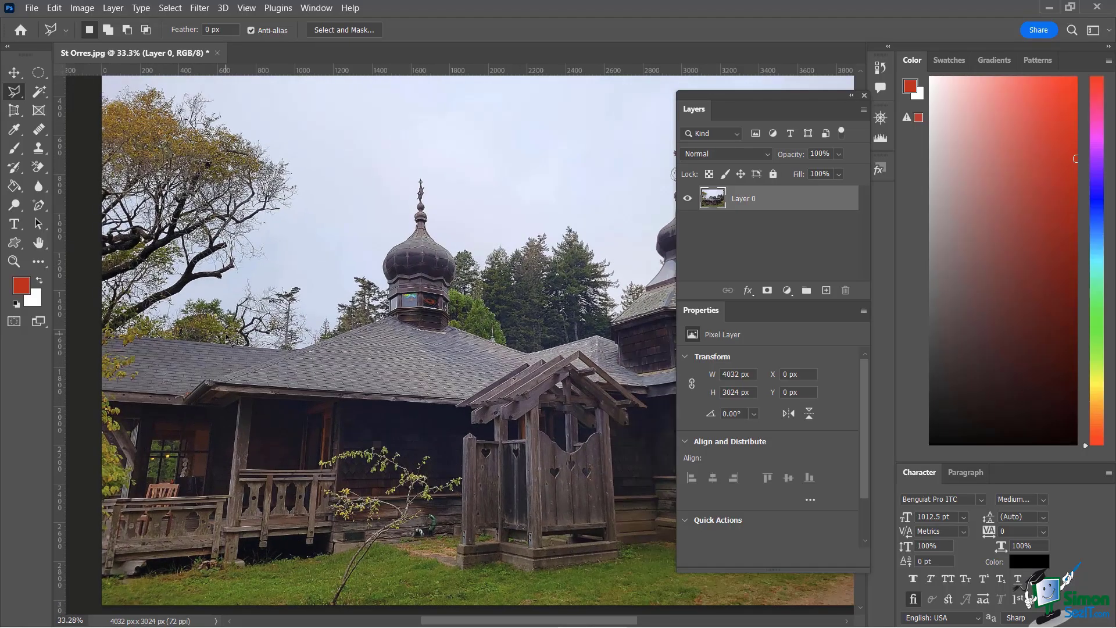
pyautogui.scroll(3)
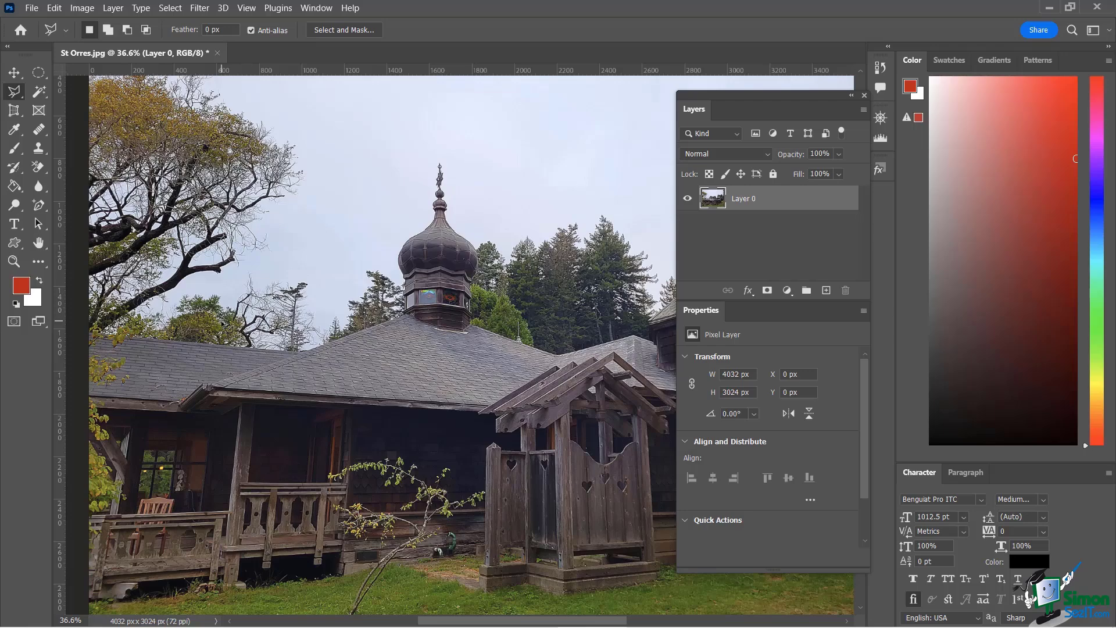
pyautogui.moveTo(266, 370)
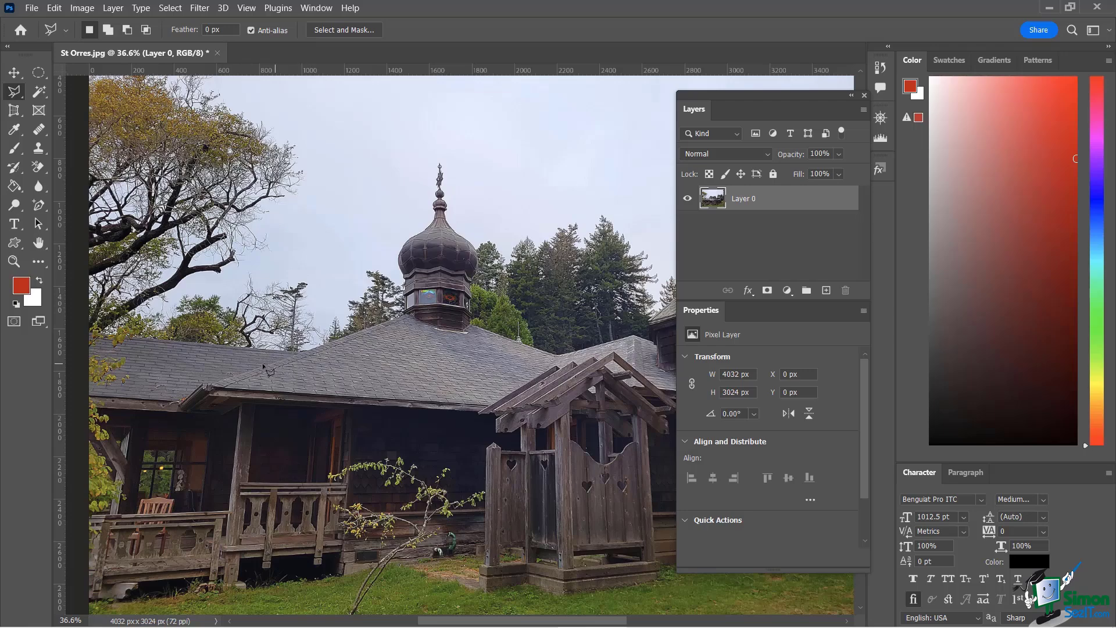
pyautogui.moveTo(178, 406)
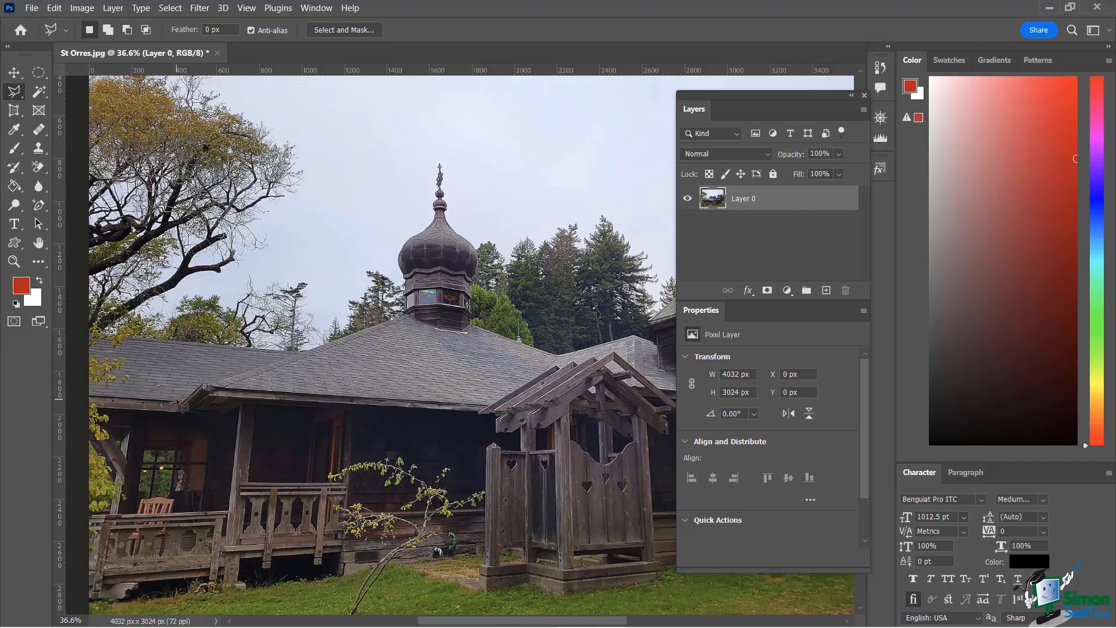
pyautogui.moveTo(477, 433)
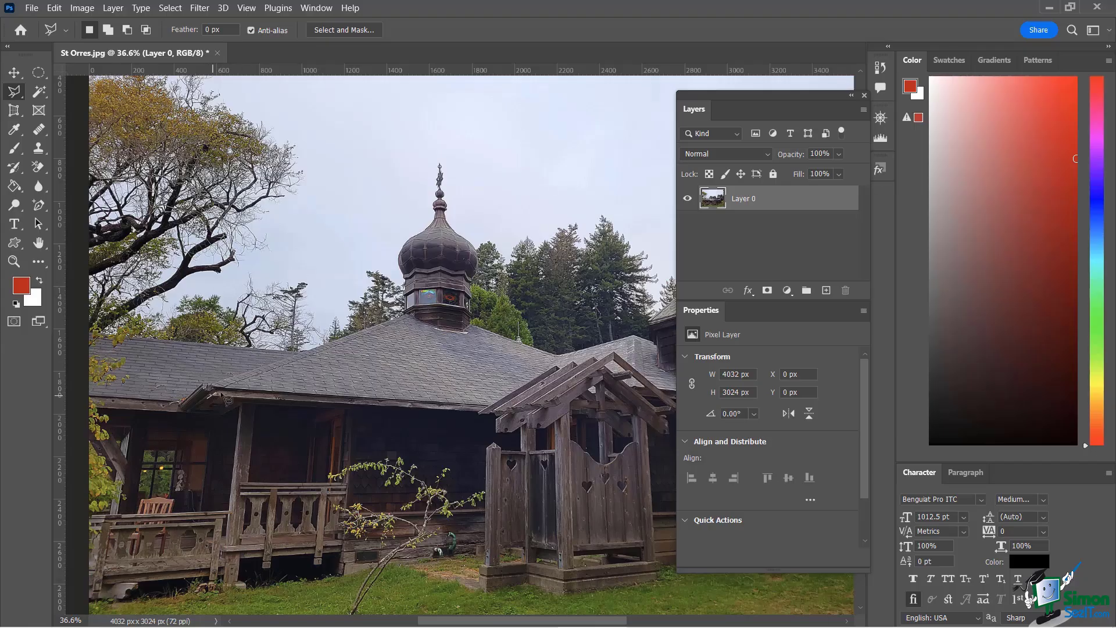
pyautogui.moveTo(385, 423)
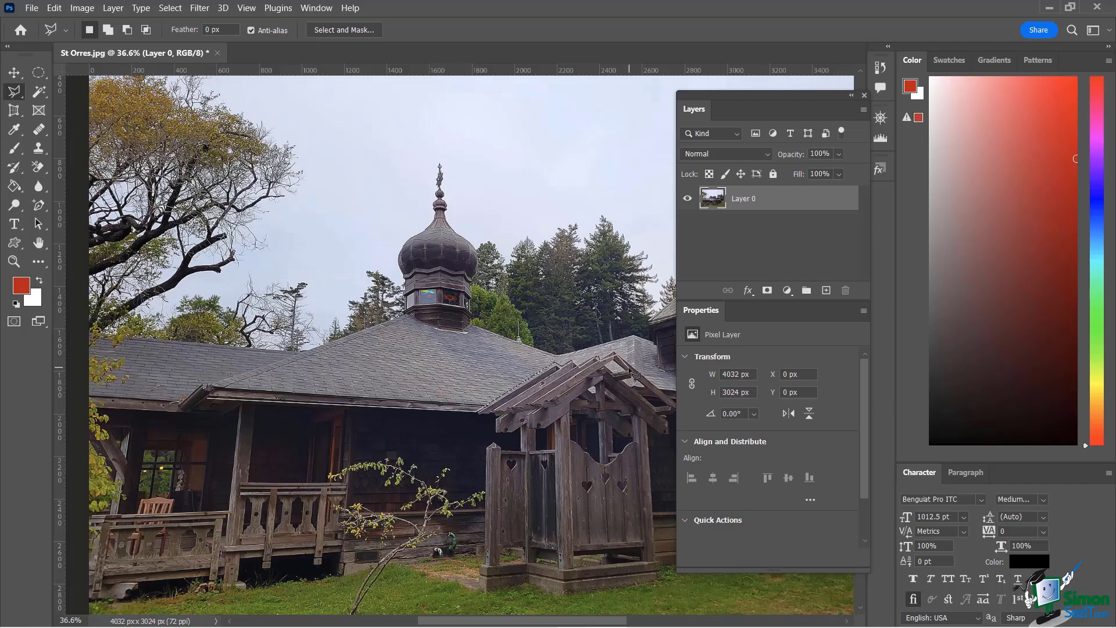
pyautogui.moveTo(636, 359)
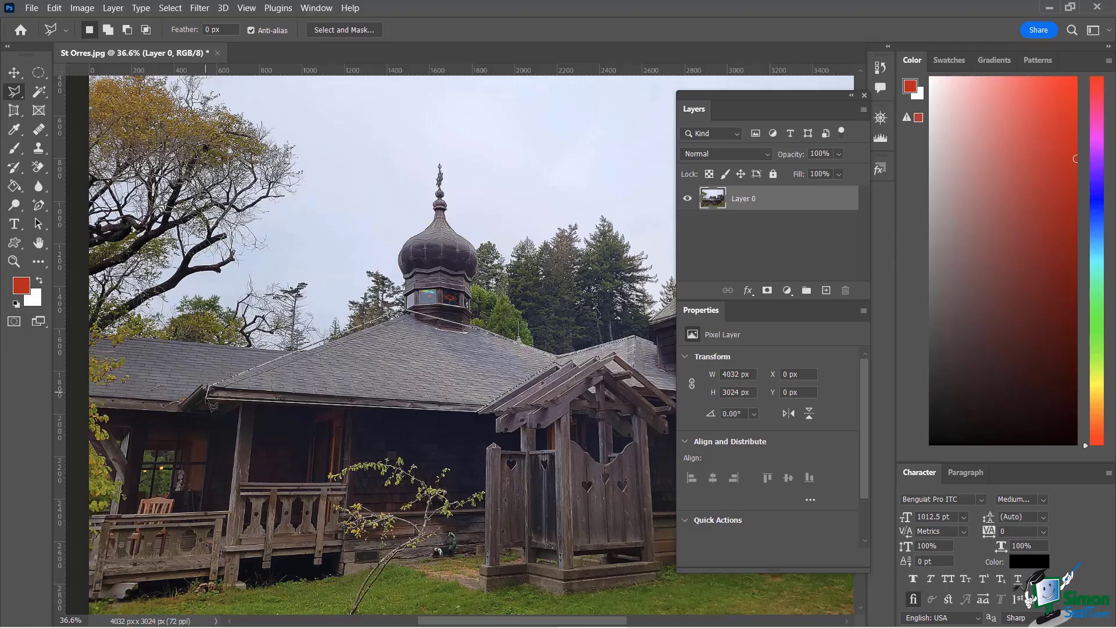
pyautogui.moveTo(214, 401)
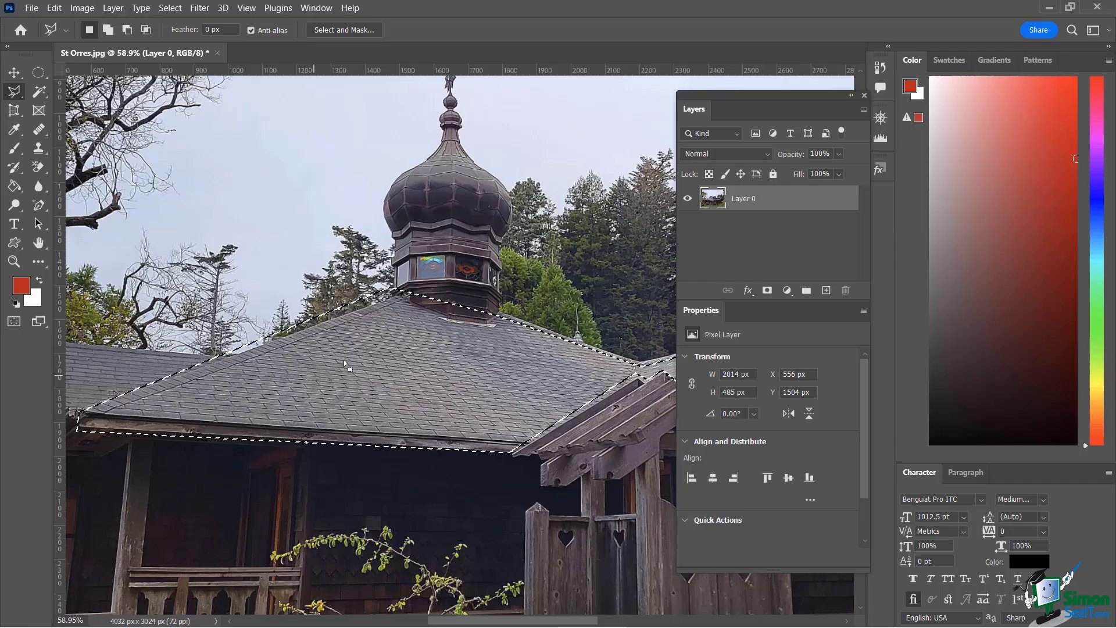
pyautogui.moveTo(399, 313)
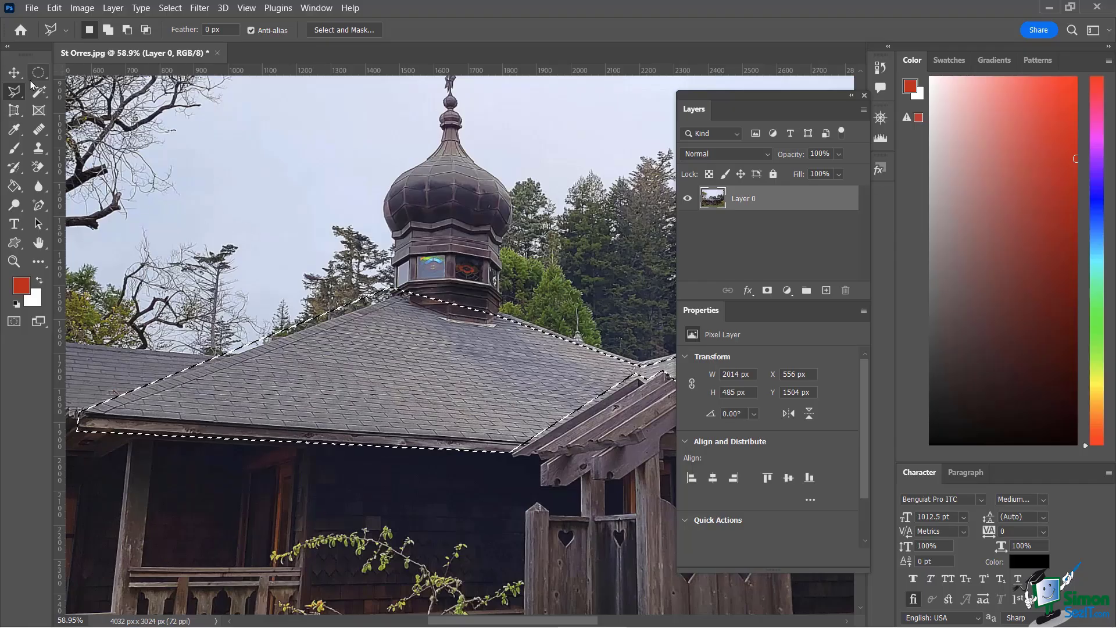
pyautogui.moveTo(13, 91)
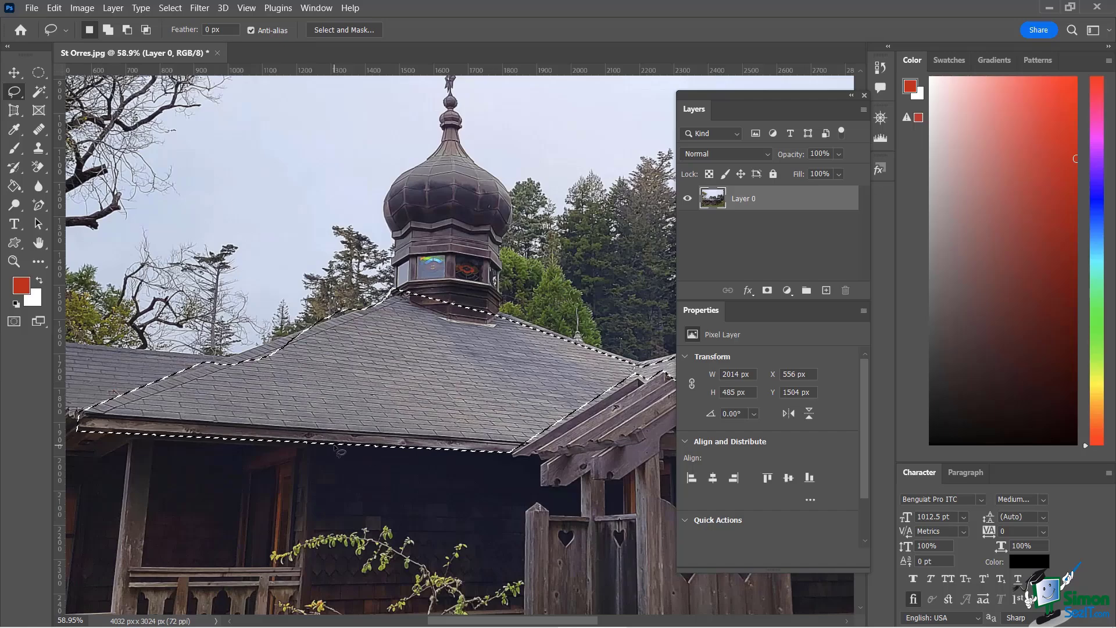
# - Deselect the straight-edged outline around the church roof with Ctrl+D
pyautogui.press('ctrl+d')
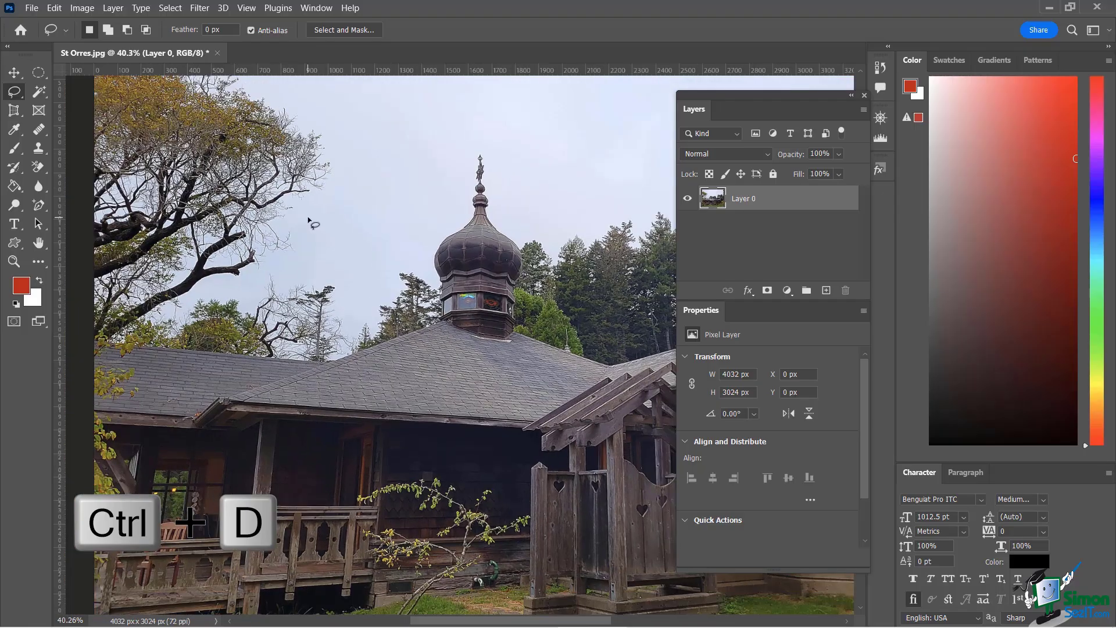
# - Deselect everything and make the Magnetic Lasso the active tool
pyautogui.press('ctrl+d')
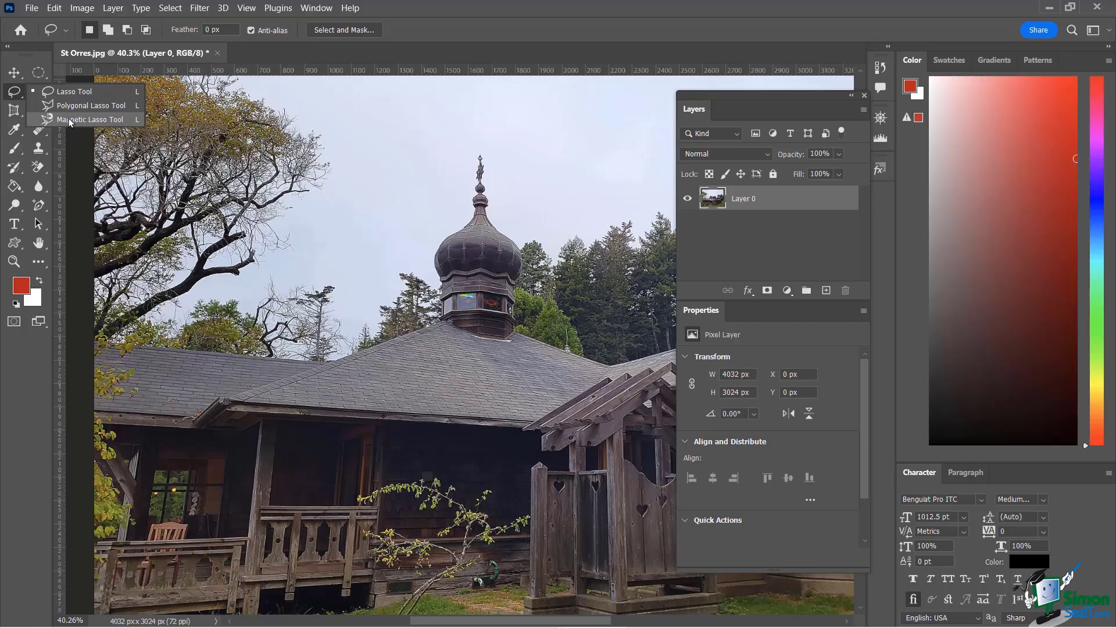
pyautogui.click(93, 119)
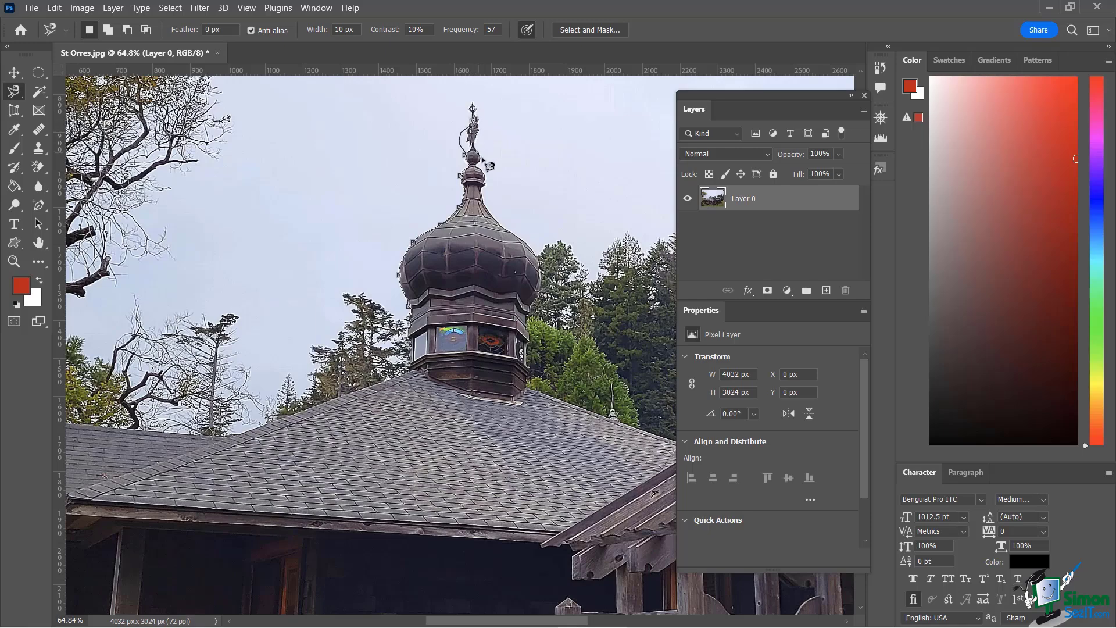
pyautogui.moveTo(491, 194)
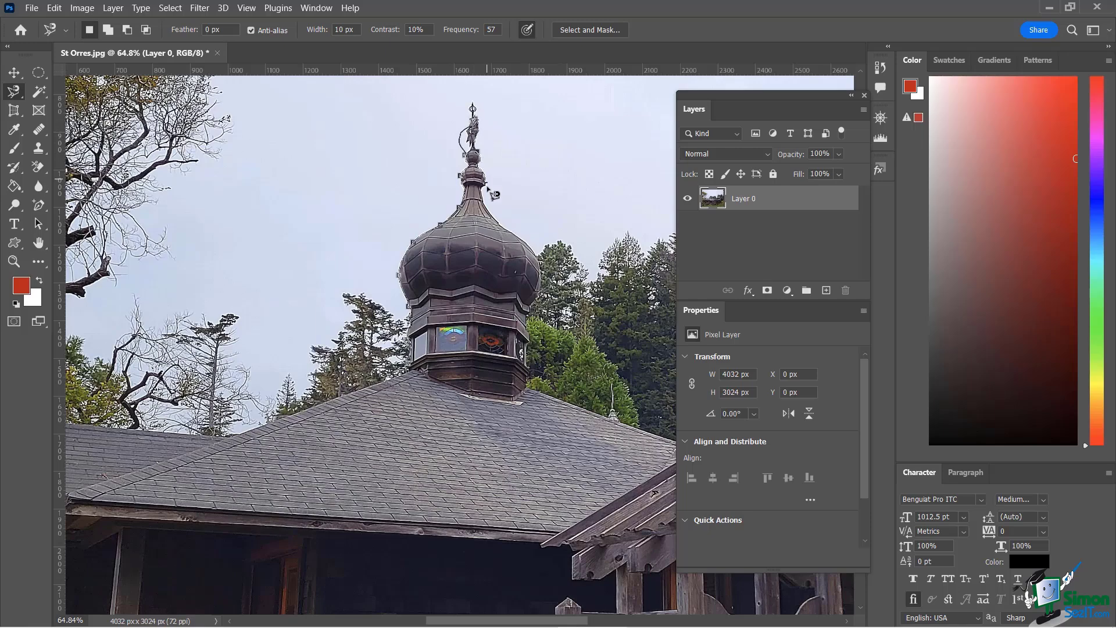
pyautogui.moveTo(524, 242)
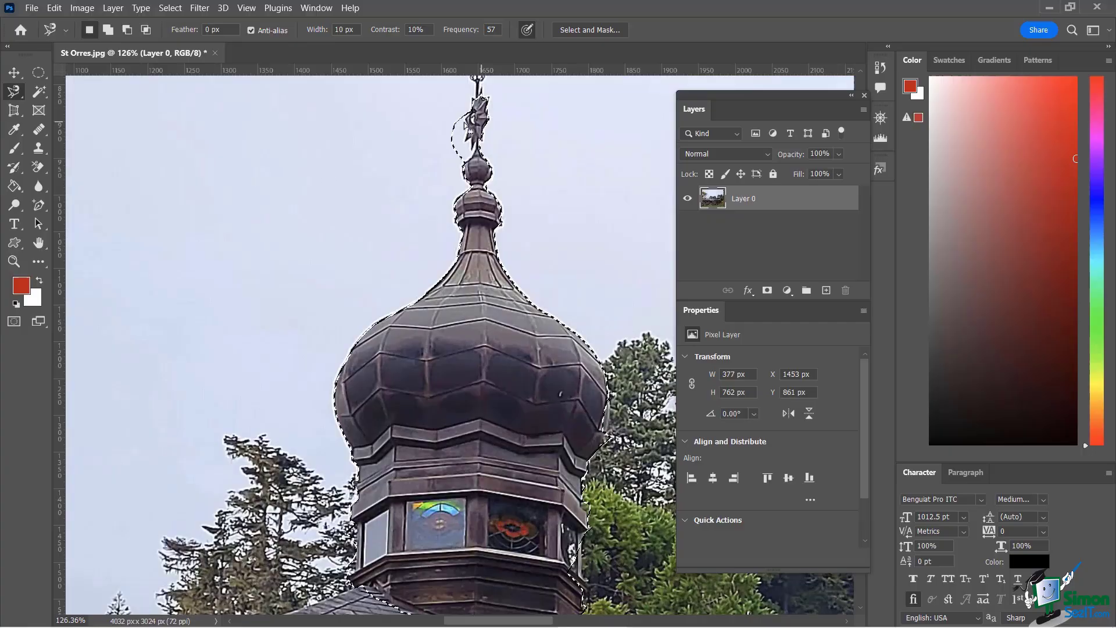
# - Pin an anchor point so the snapping outline hugs the onion dome's edge
pyautogui.click(13, 90)
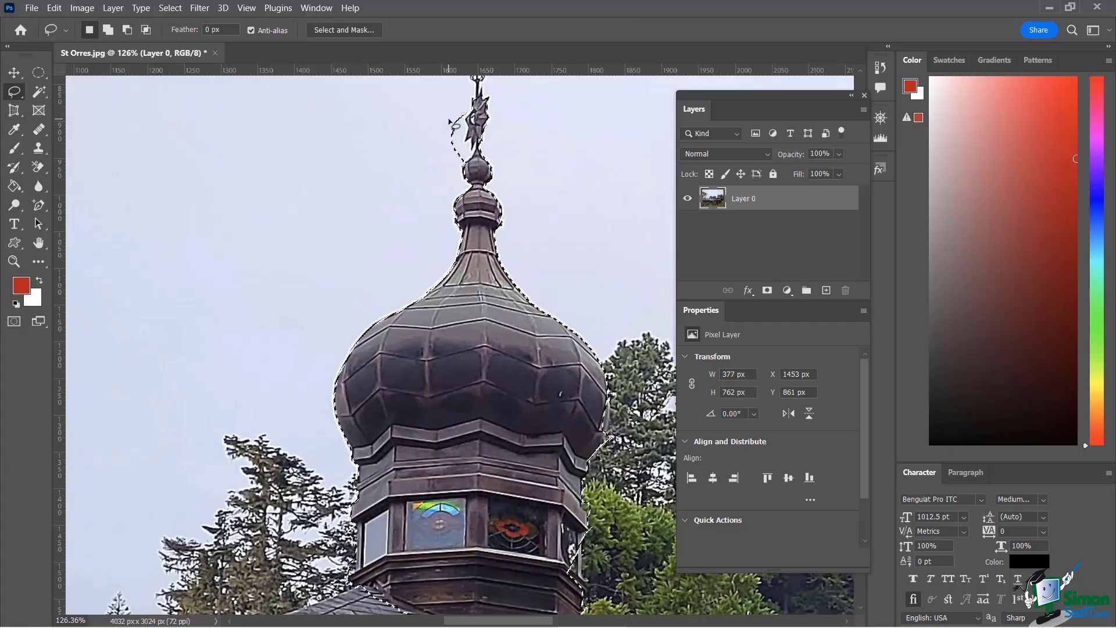